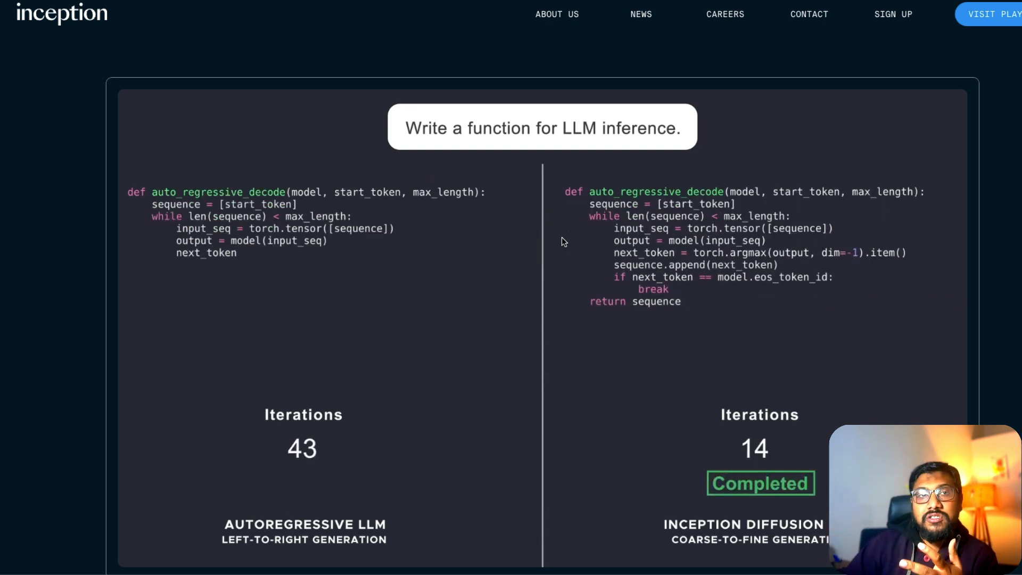
Step: Scroll past the generation animation and Artificial Analysis speed chart to Our Vision
scroll("down", 3)
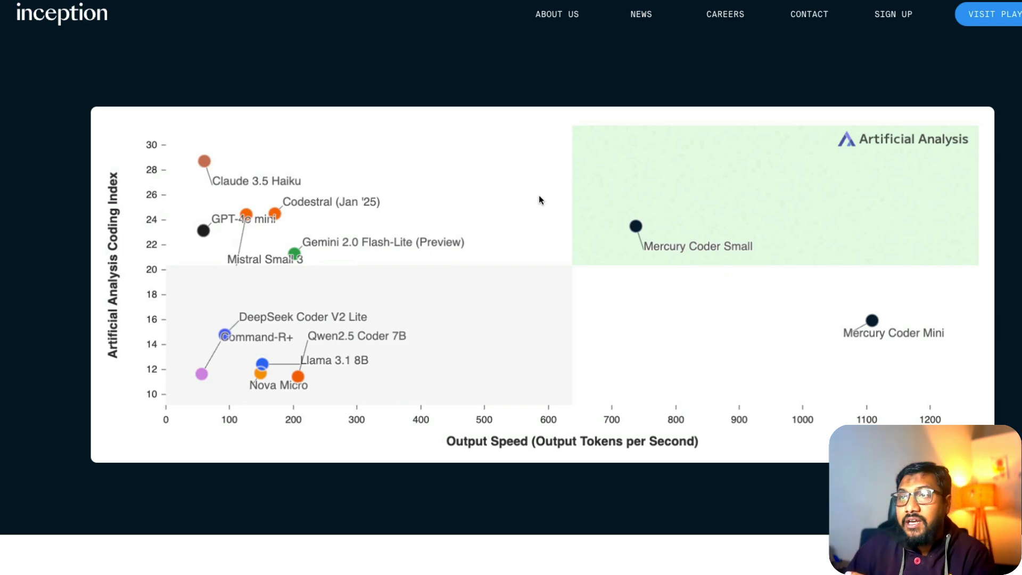
mouse_move(340, 276)
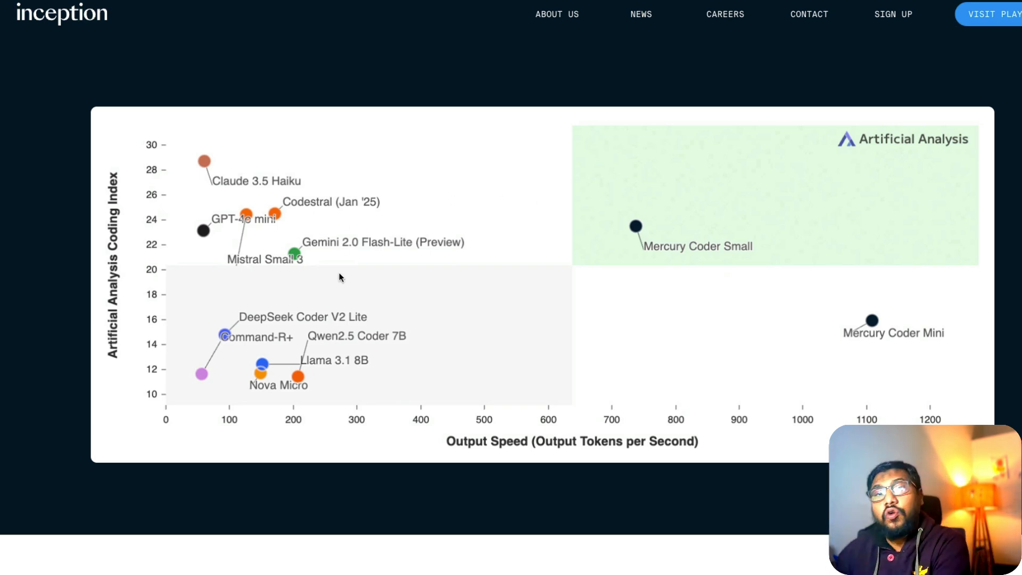
scroll("down", 3)
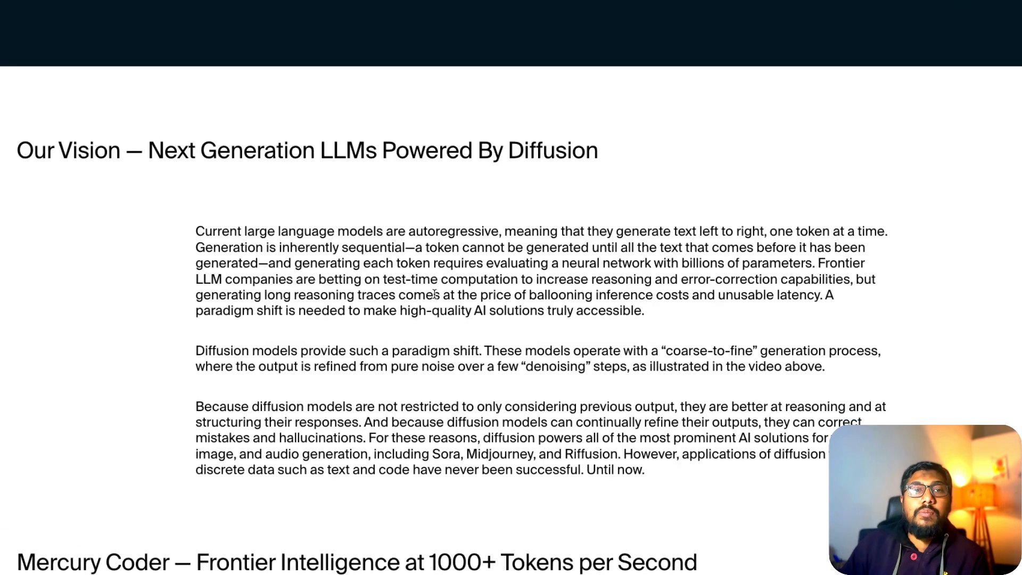
Step: Scroll through the Mercury Coder announcement text down to the benchmark comparison table
scroll("down", 3)
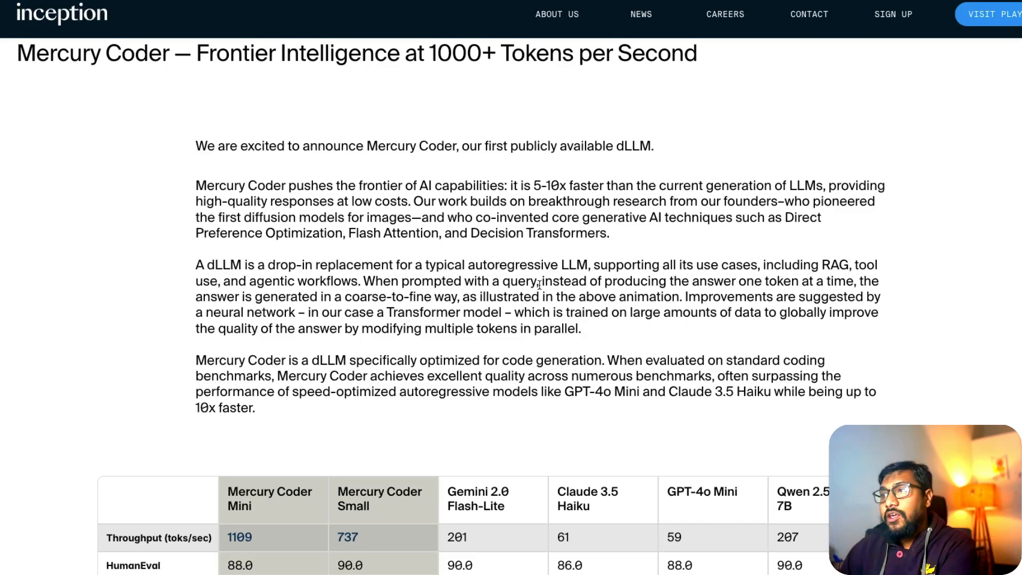
scroll("down", 3)
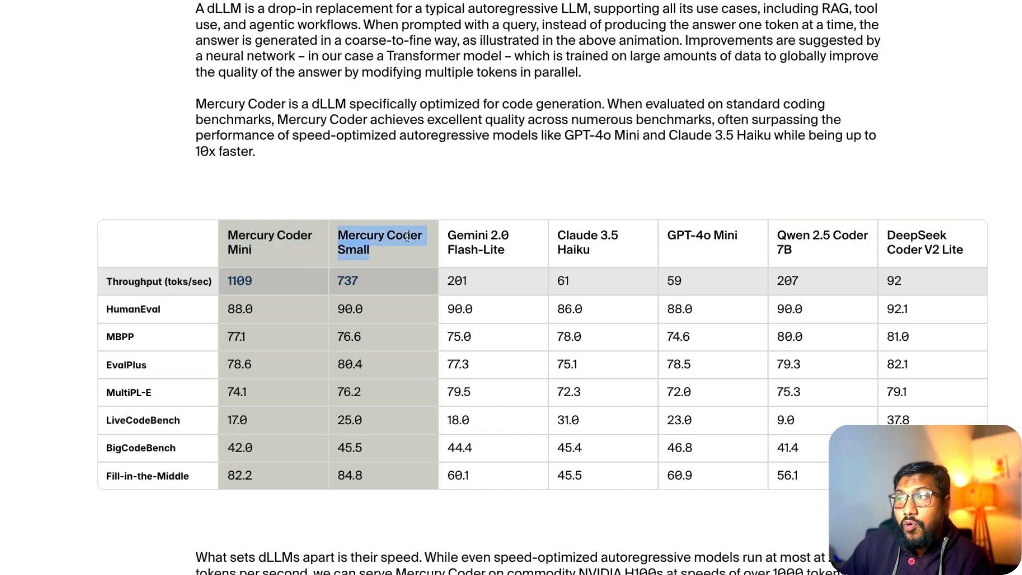
mouse_move(490, 253)
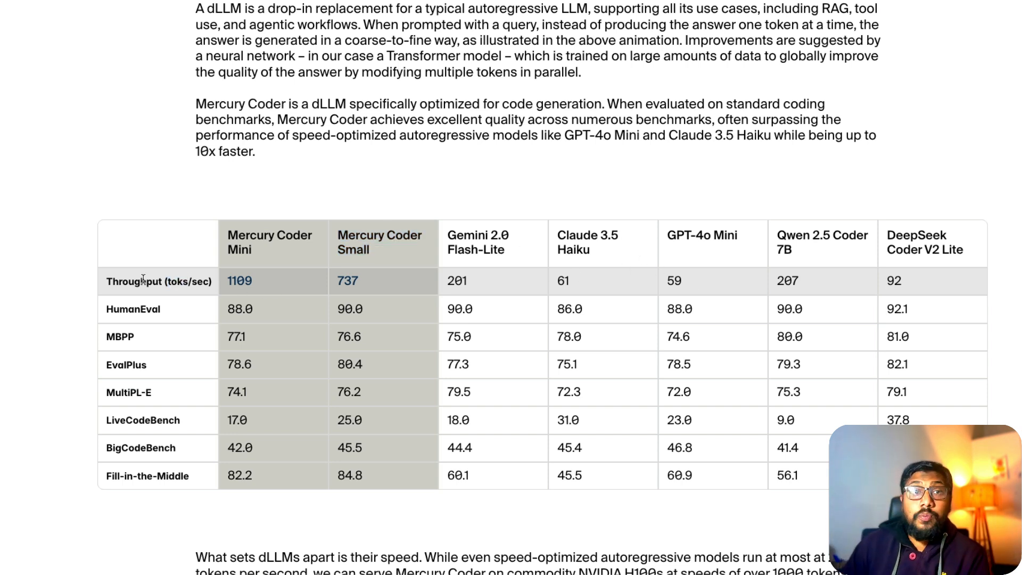
Step: Highlight Throughput, Small's 737 and MBPP in the table, then reach the Mercury Coder playground
double_click(134, 281)
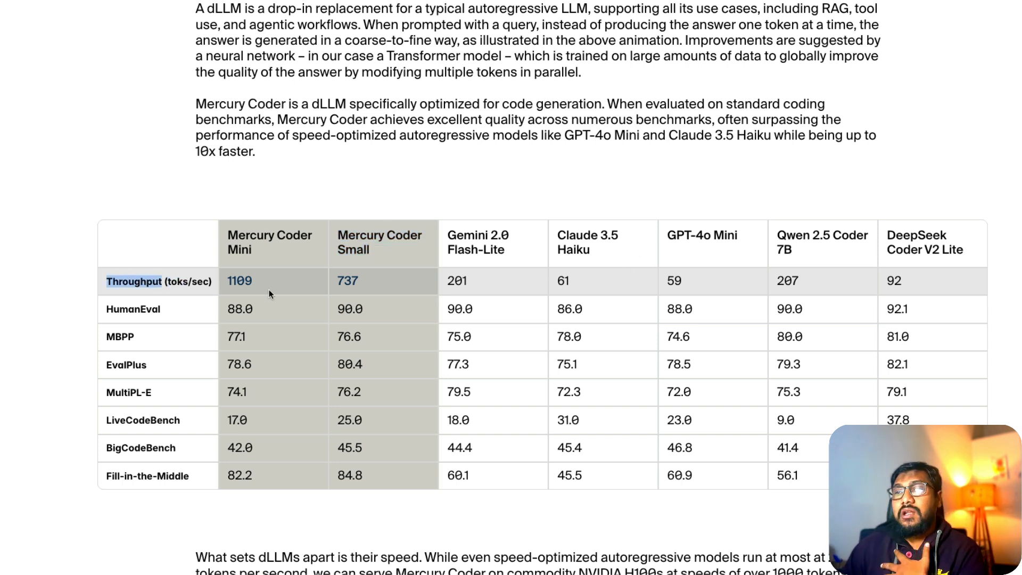
double_click(239, 281)
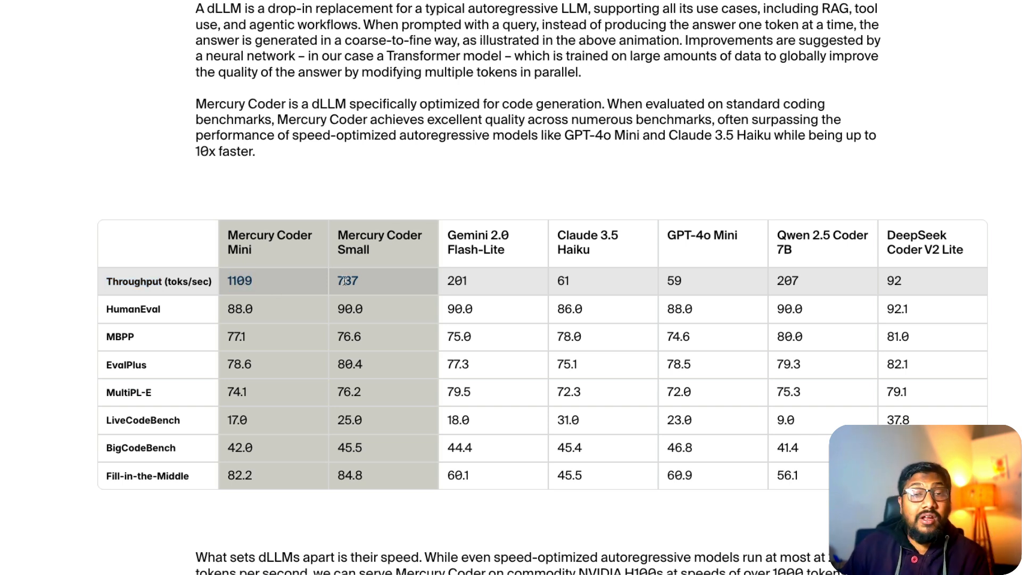
double_click(346, 280)
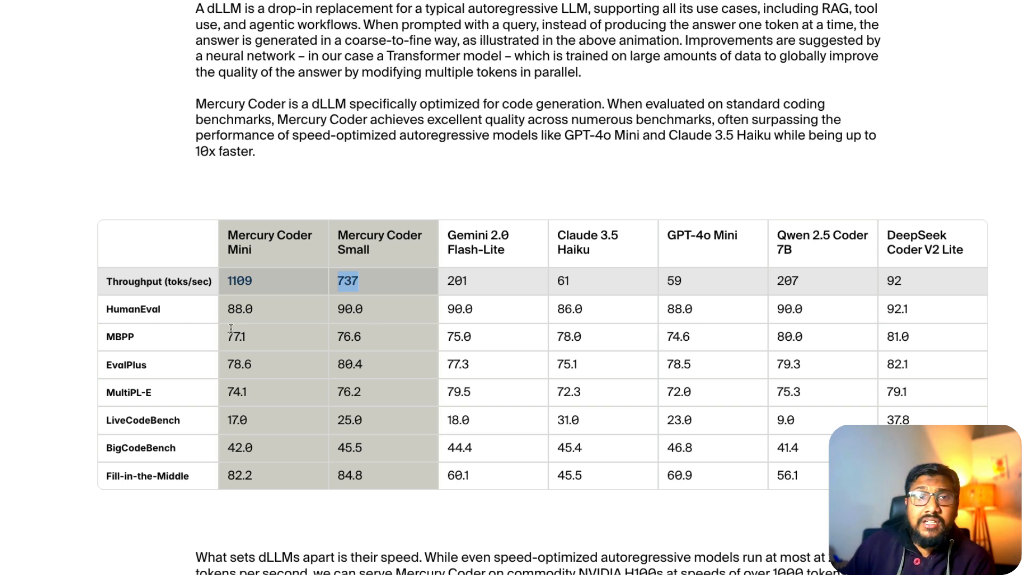
double_click(133, 308)
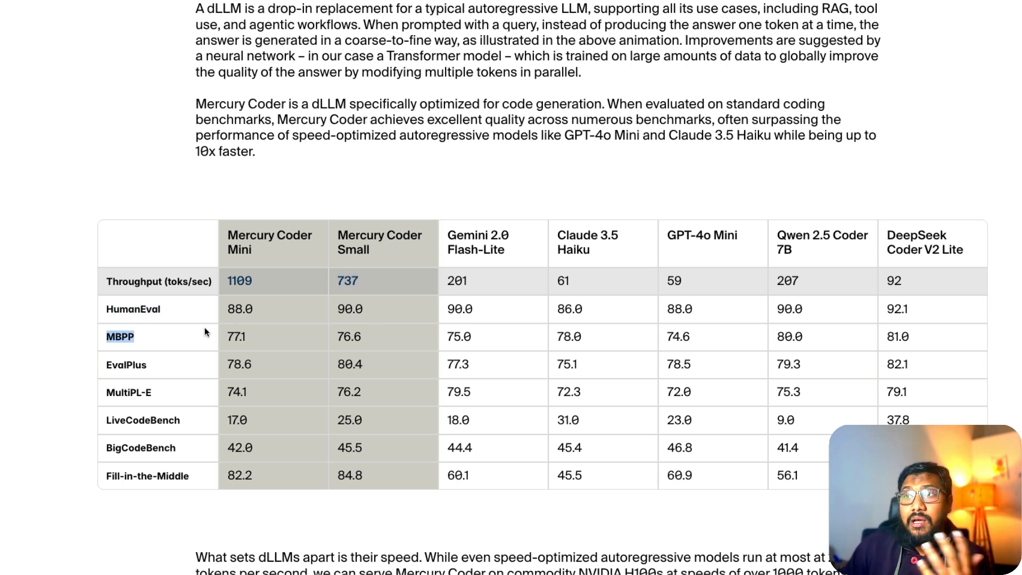
mouse_move(373, 345)
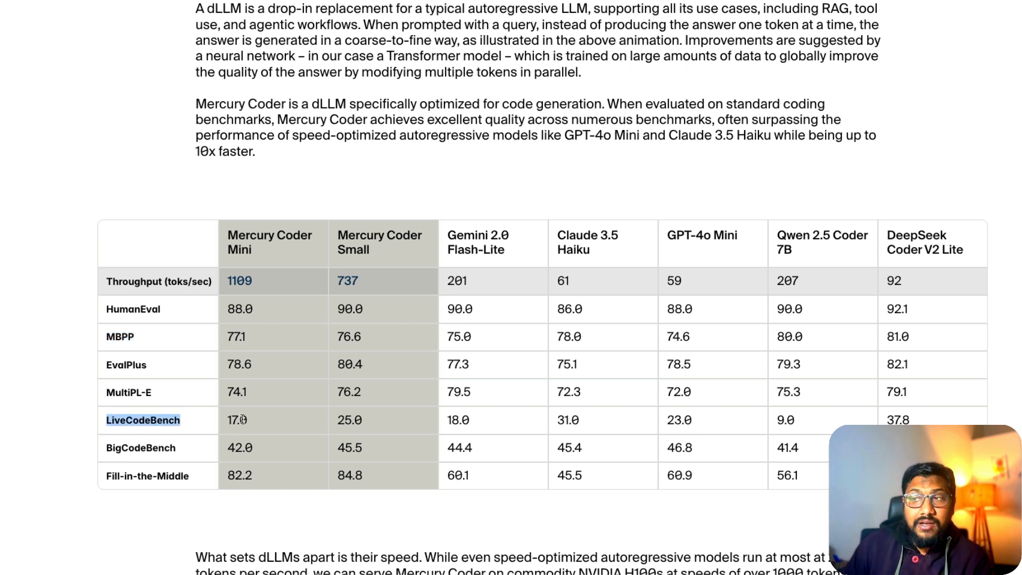
mouse_move(386, 418)
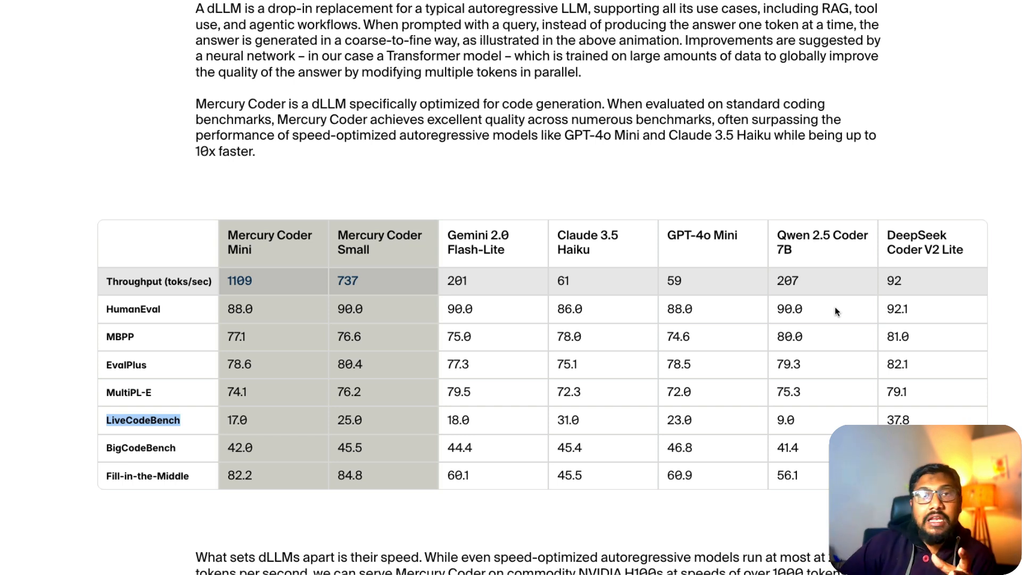
mouse_move(722, 389)
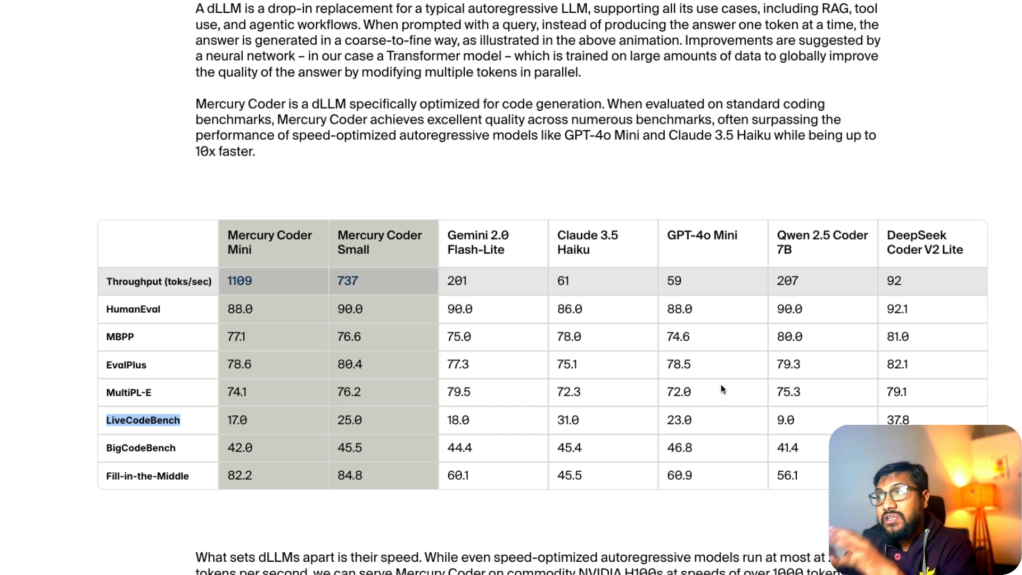
mouse_move(497, 294)
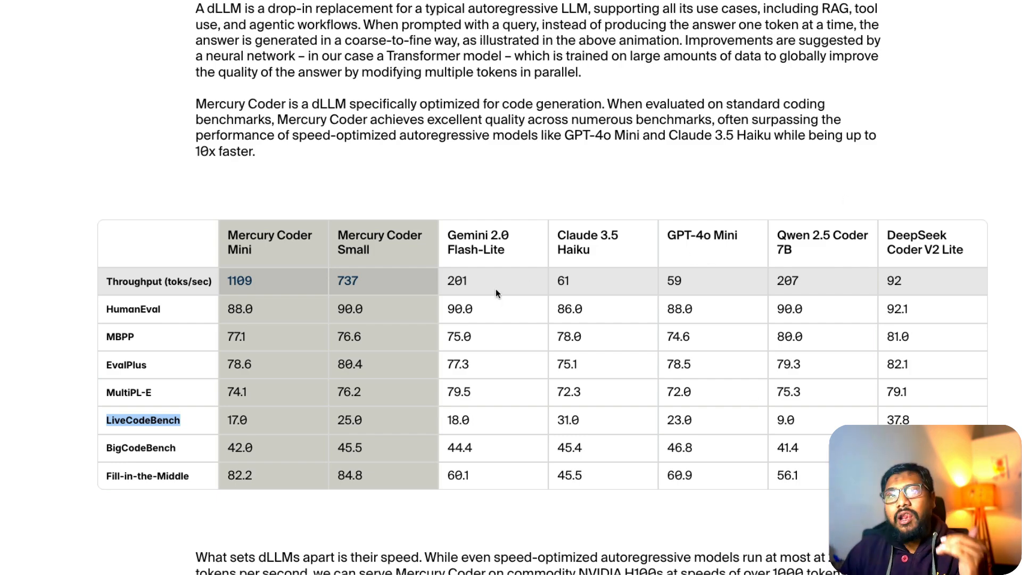
scroll("down", 3)
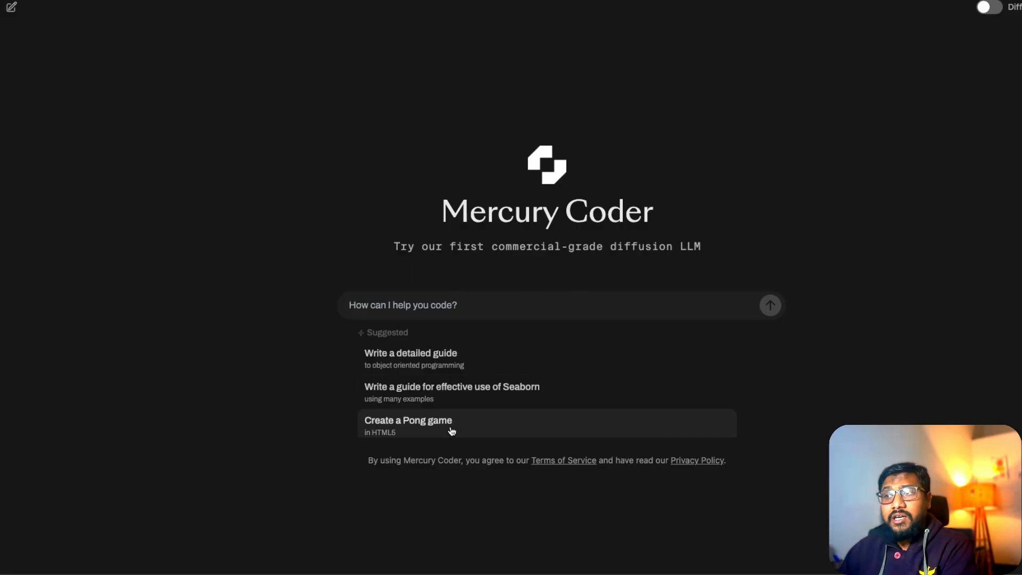
Step: Generate the HTML5 Pong game suggestion, then start a new chat with Diffusion on
left_click(408, 420)
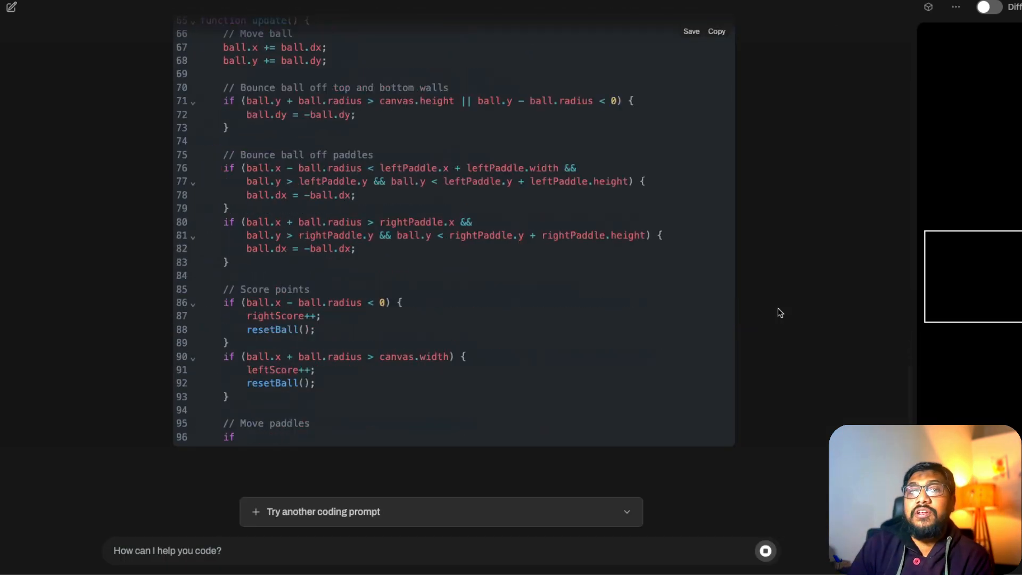
scroll("down", 3)
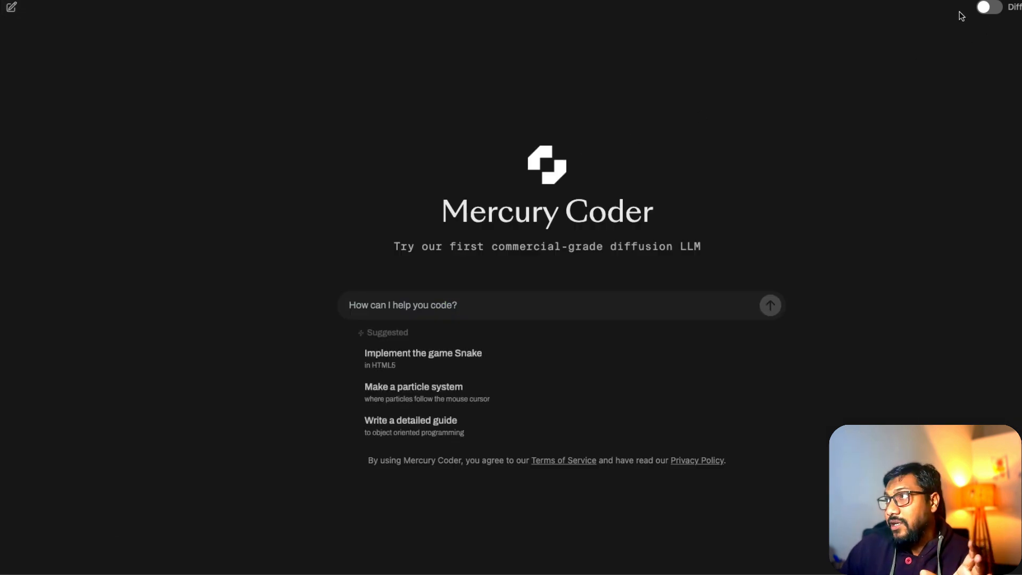
left_click(988, 7)
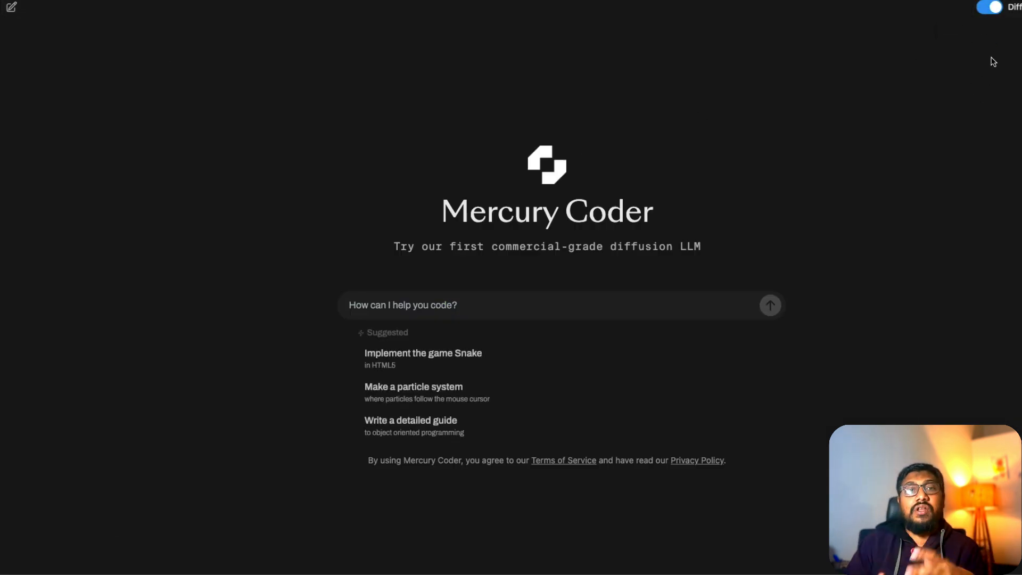
mouse_move(483, 270)
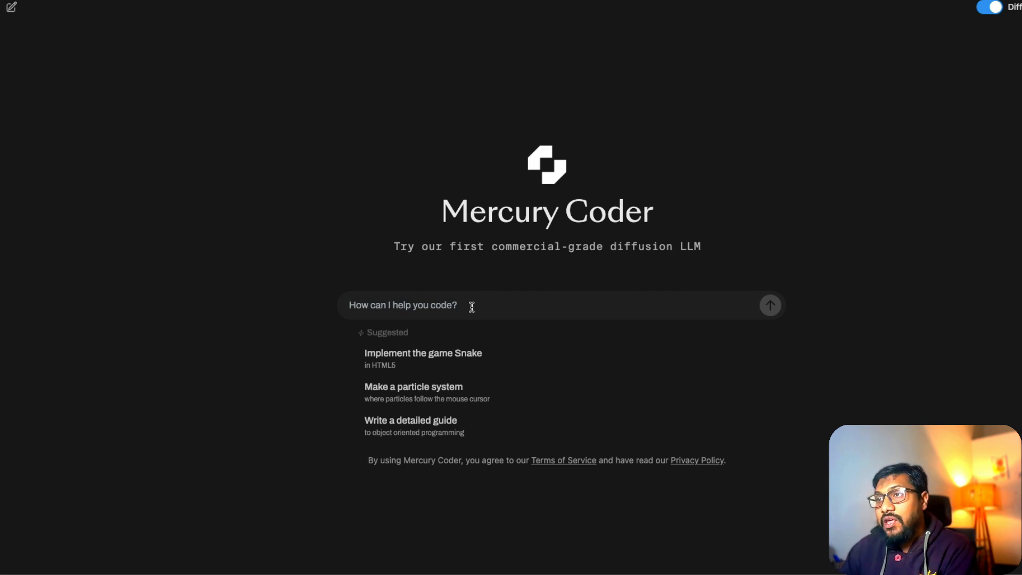
Step: Type a prompt for a single-file HTML/CSS/JS page of summer, winter, rainy, snowy weather cards
type("Create a simple html css js sing")
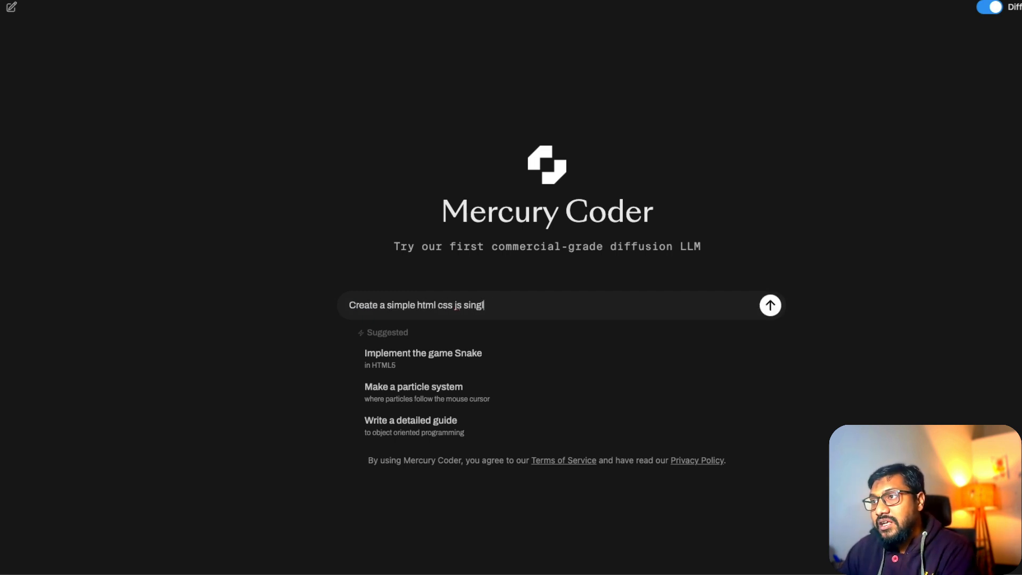
type("le page file")
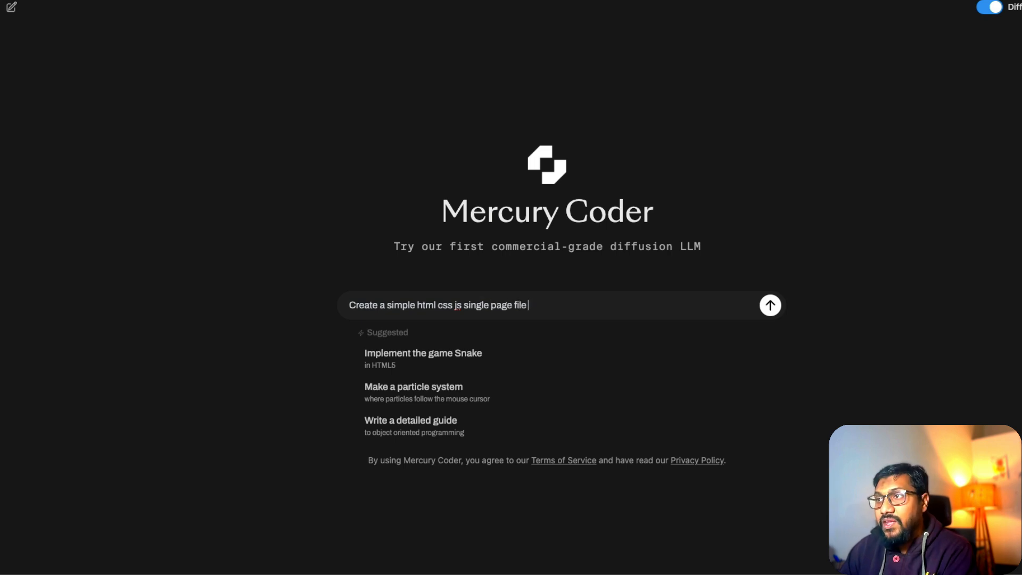
type("where I can show summer, wi")
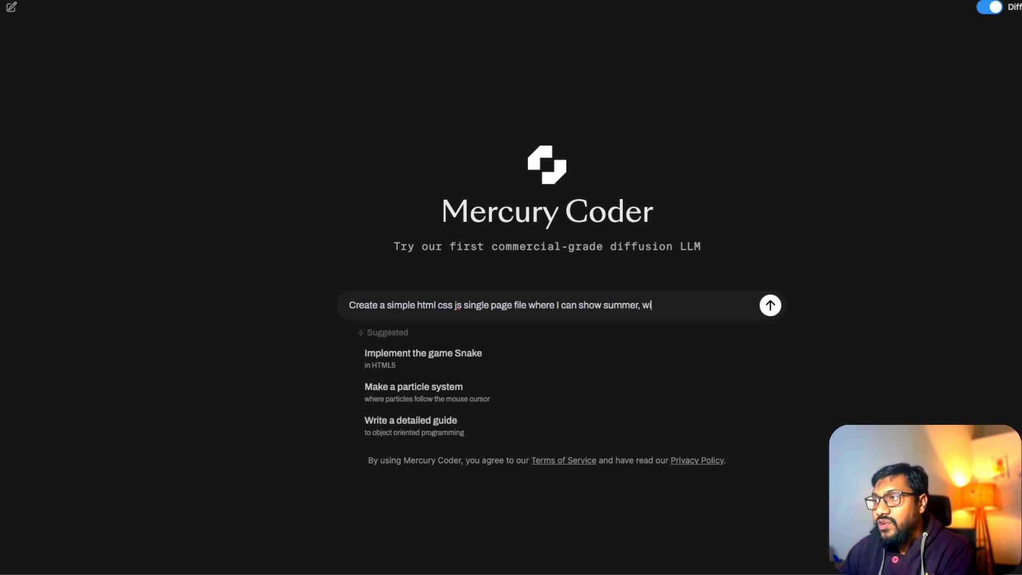
type("nter, rainy, w")
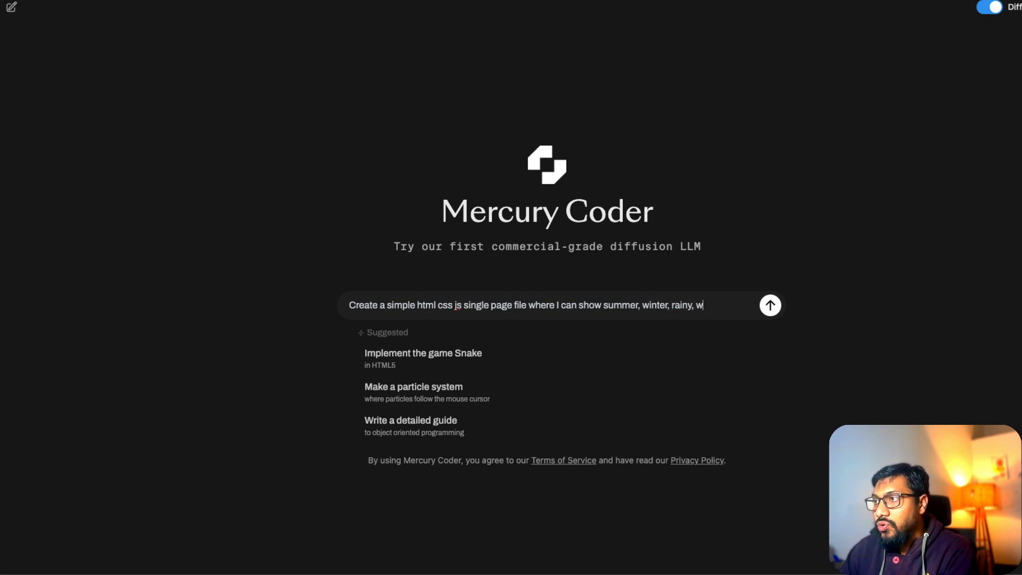
type("snowy weather card for abgn")
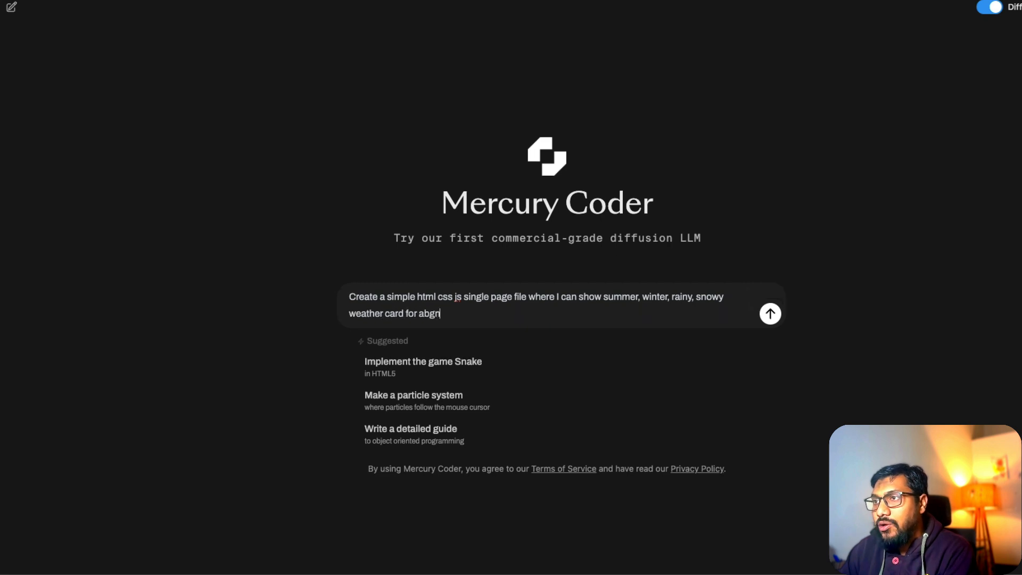
Step: Add 'Bangalore' to the weather card prompt, submit it, and watch the diffusion generation
type("Bangalore")
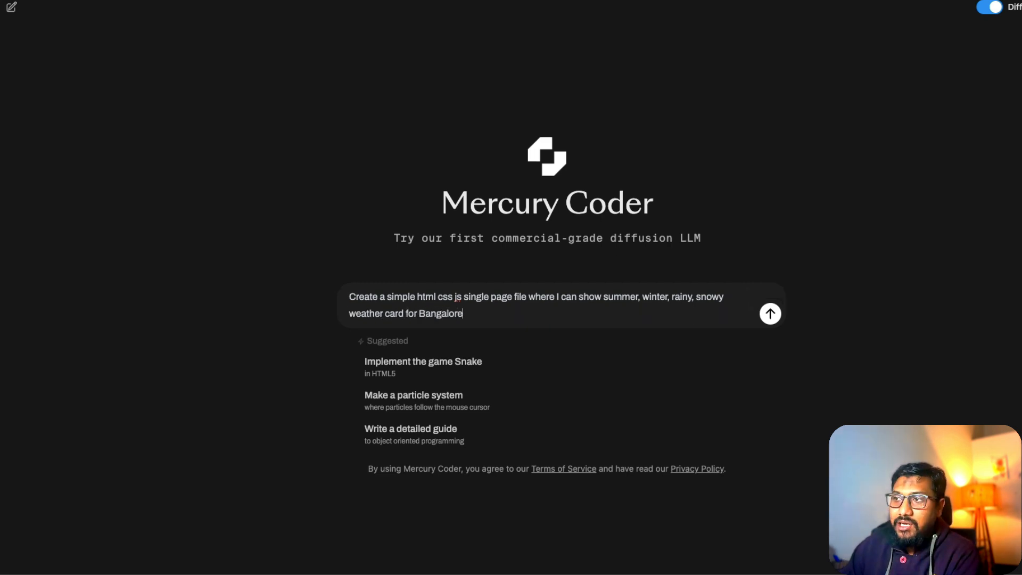
left_click(770, 314)
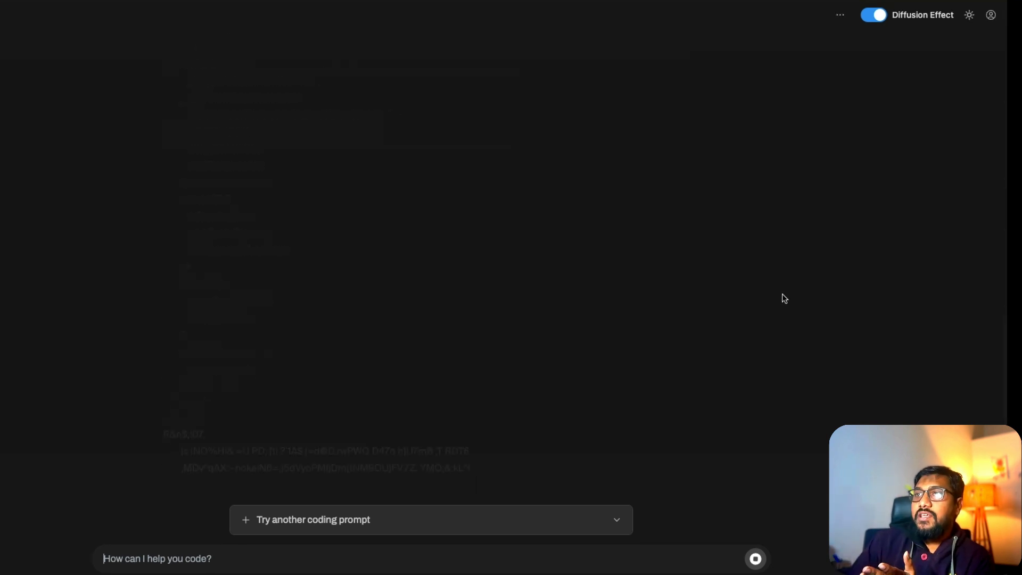
scroll("down", 3)
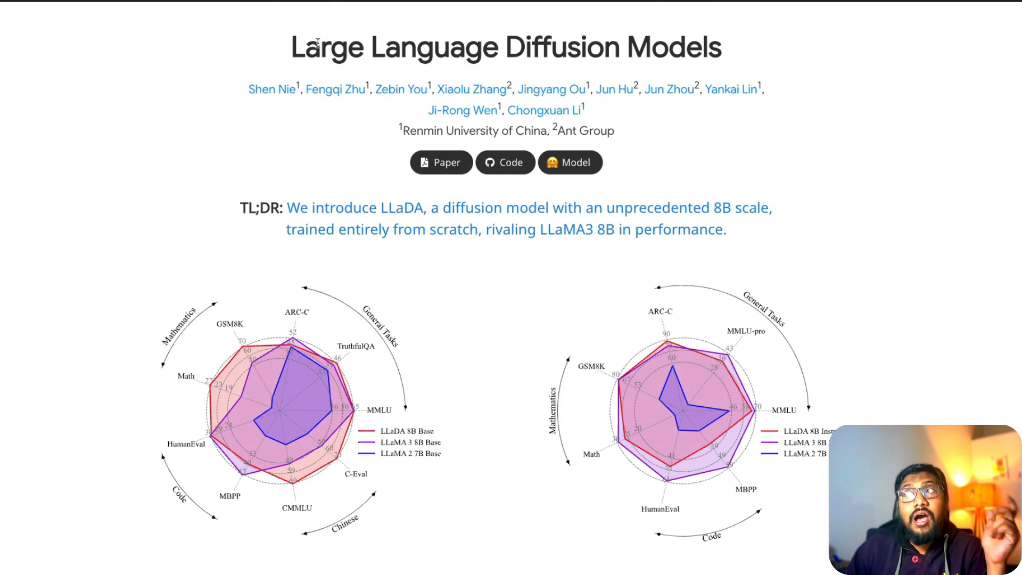
Step: Scroll through the LLaDA project page benchmark charts to the LLaDA-8B-Instruct Model link
scroll("down", 3)
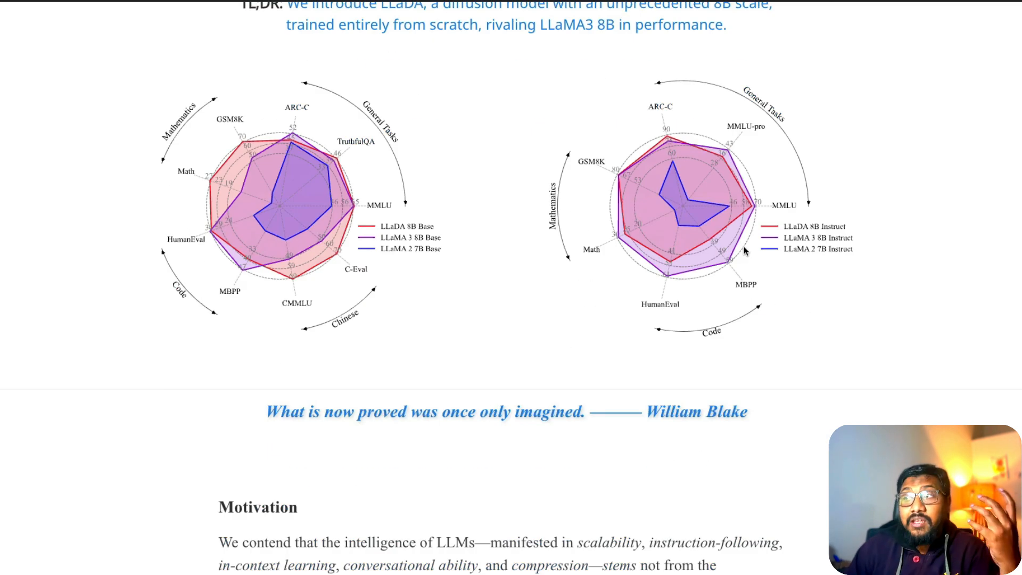
scroll("down", 3)
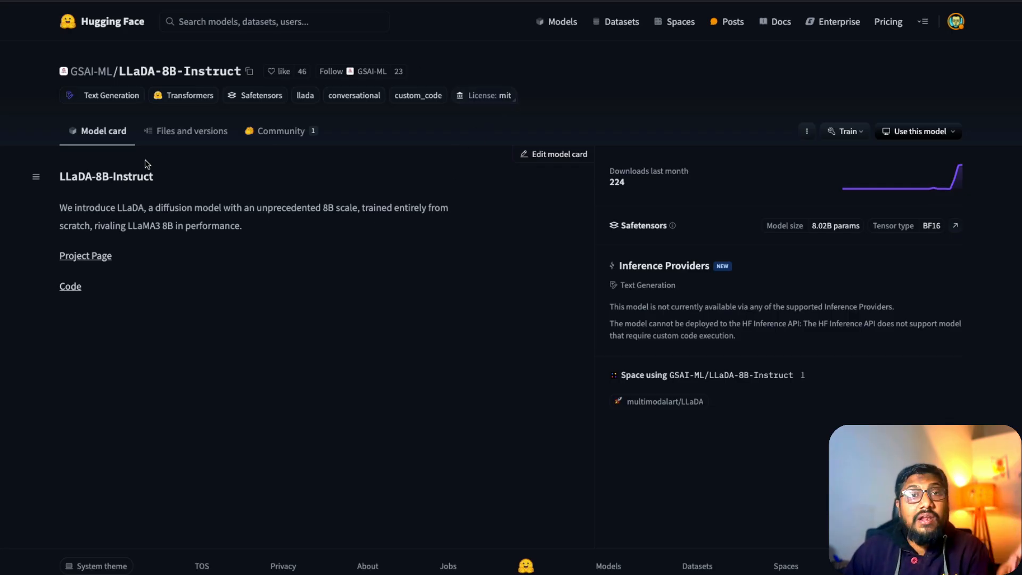
Step: Open the multimodalart/LLaDA Space and send a request for an Elon Musk joke
left_click(665, 401)
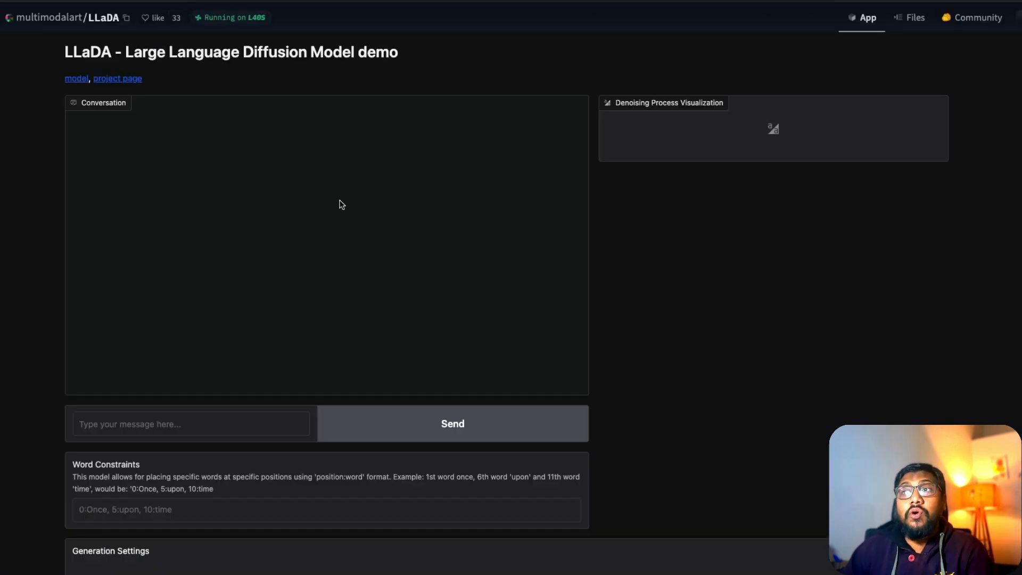
mouse_move(347, 262)
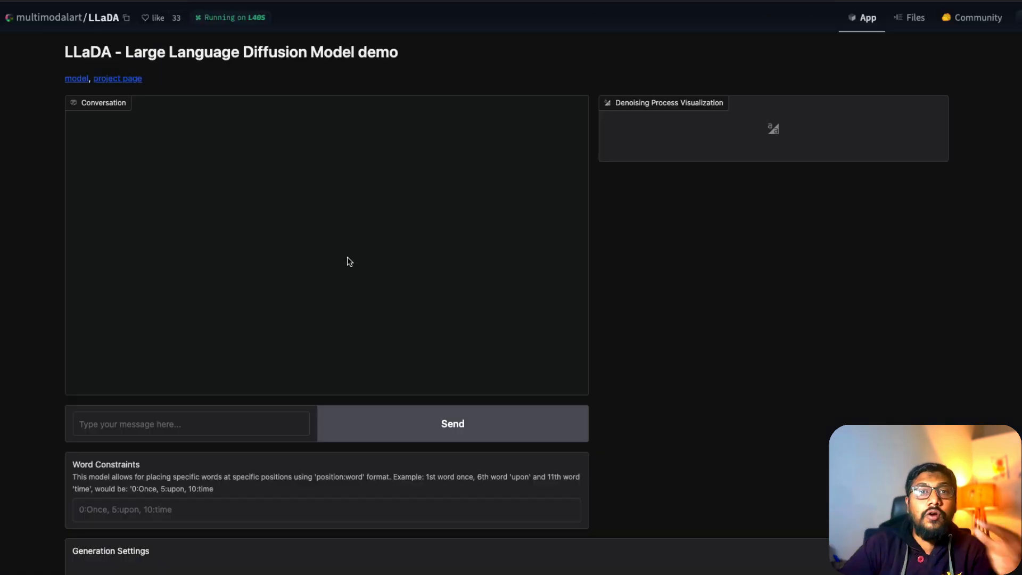
left_click(191, 423)
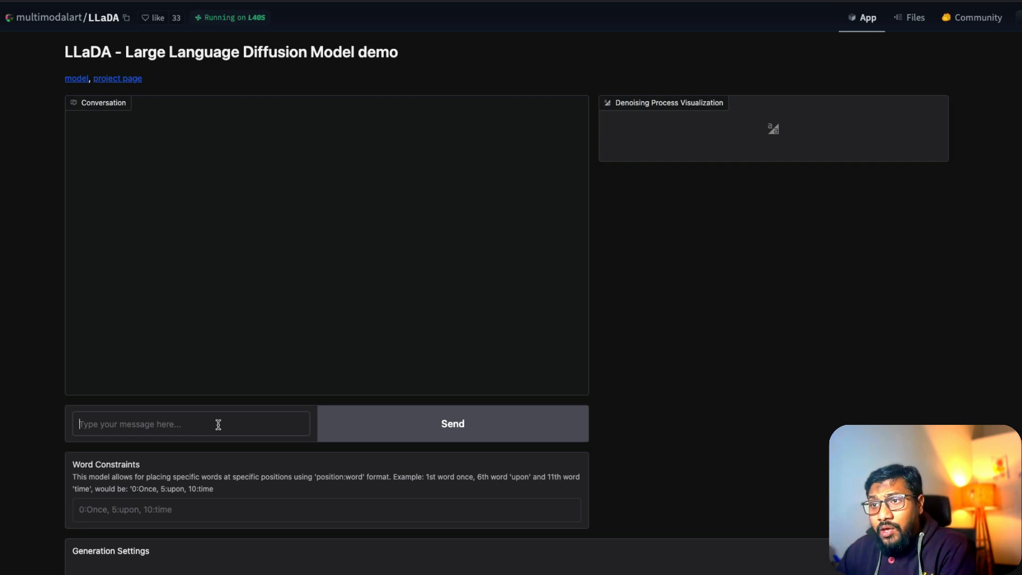
type("Write a joke on Elon Musk")
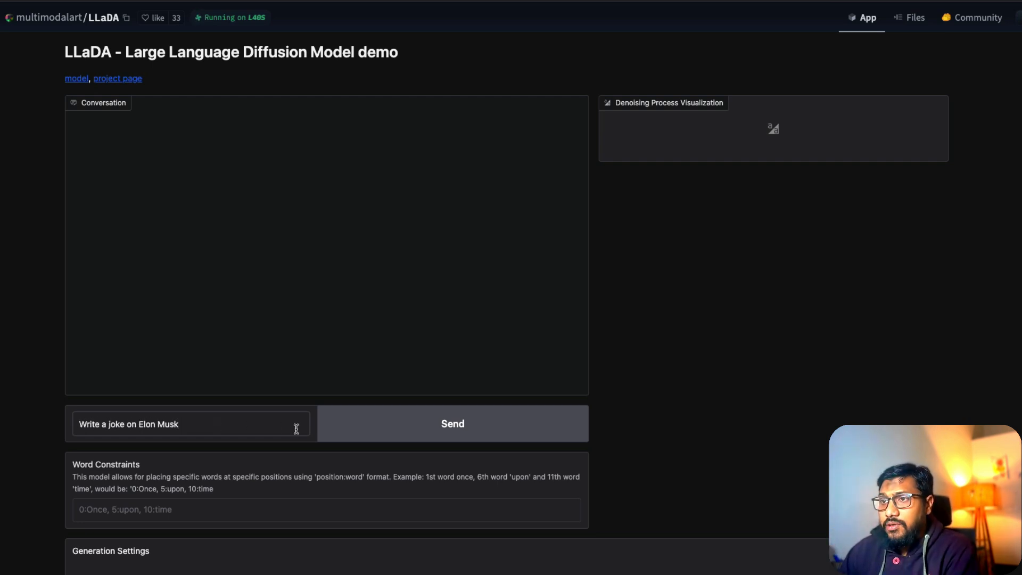
left_click(453, 423)
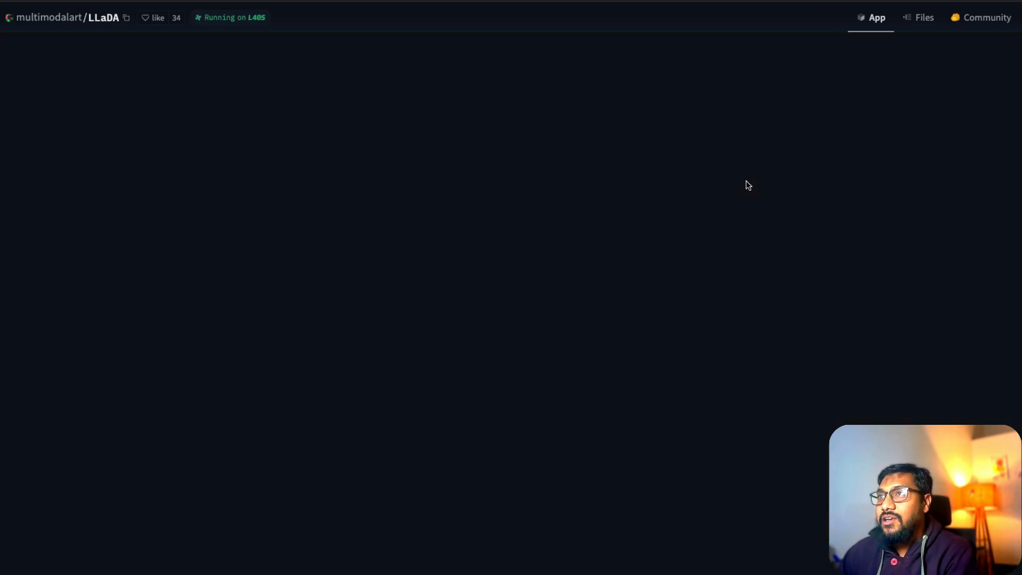
Step: Type a prompt requesting an appreciation message for YouTuber 1littlecoder's AI education videos
type("Wri")
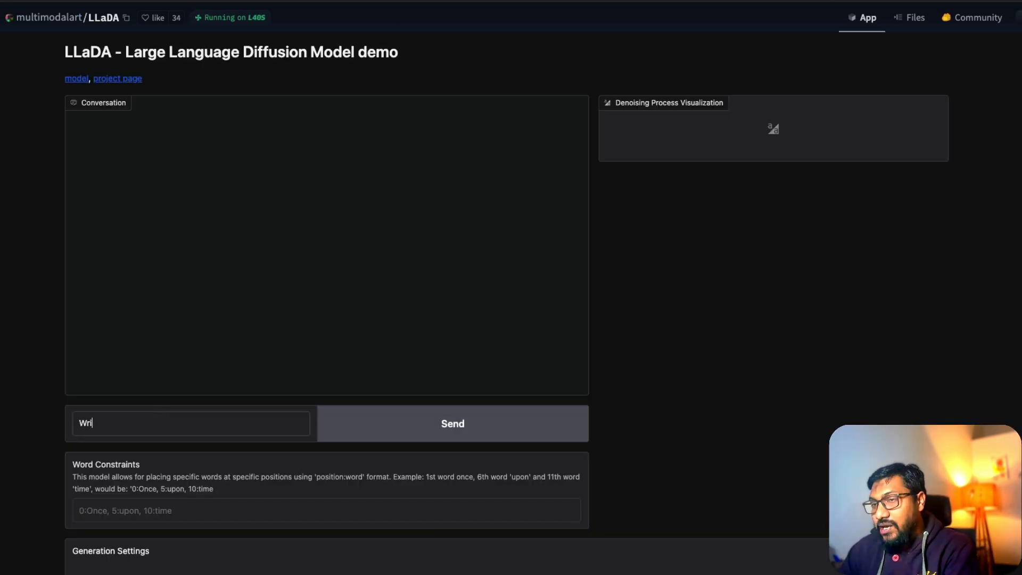
type("Write a simple appreciation message for this")
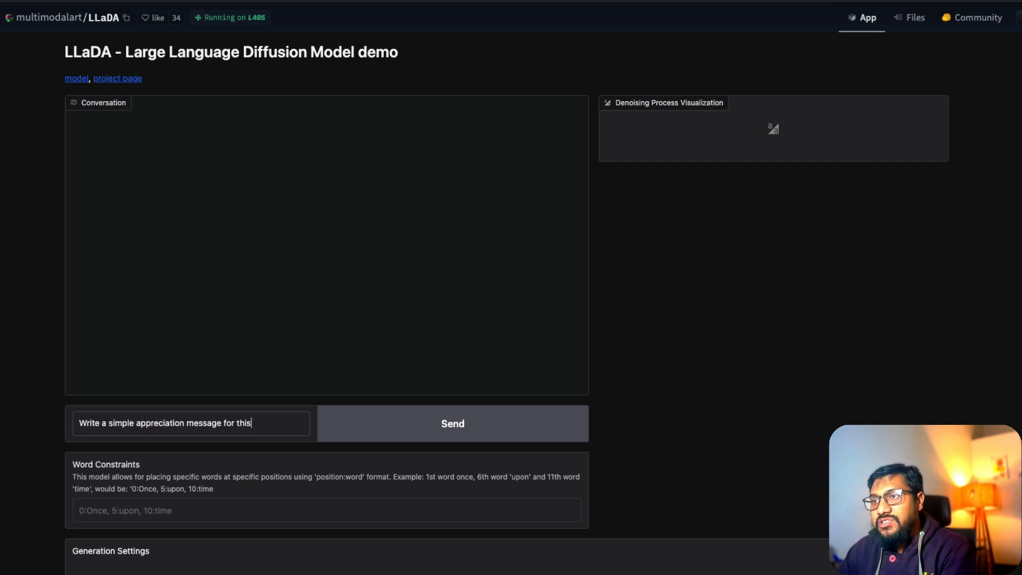
type("talented your")
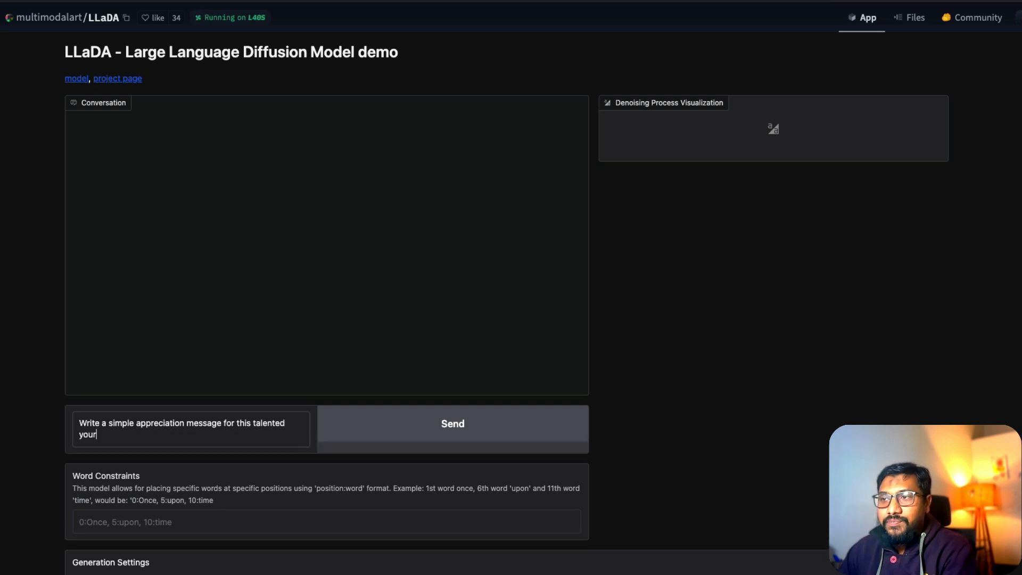
type("youtuber")
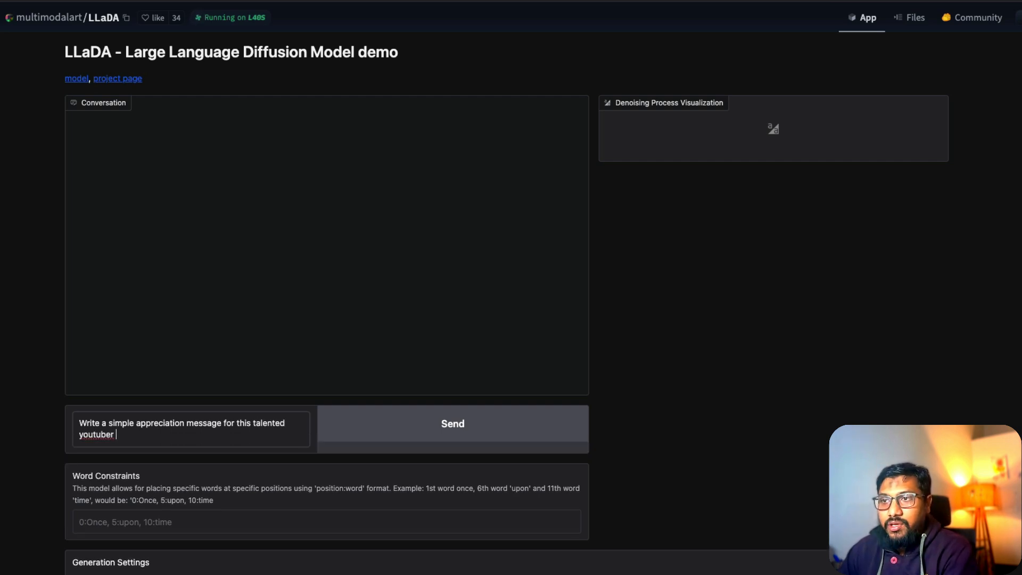
type("1littlecoder who is spending all")
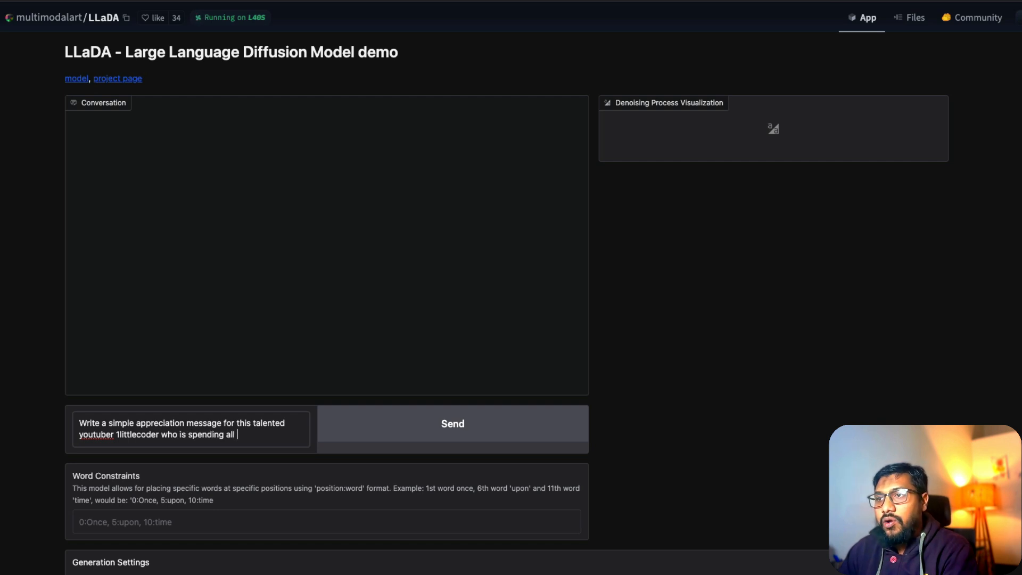
type("night making")
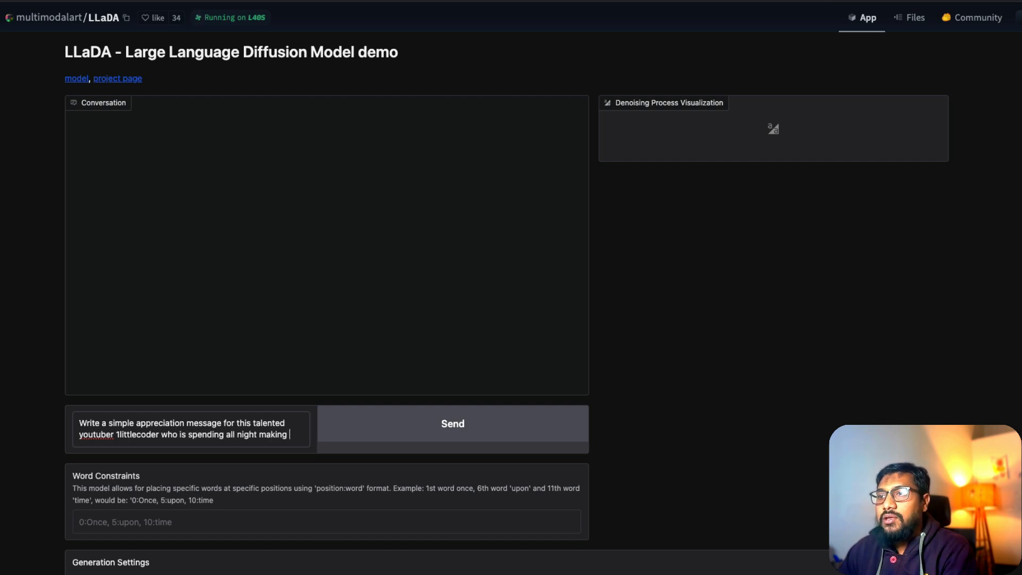
type("AI videos educatin")
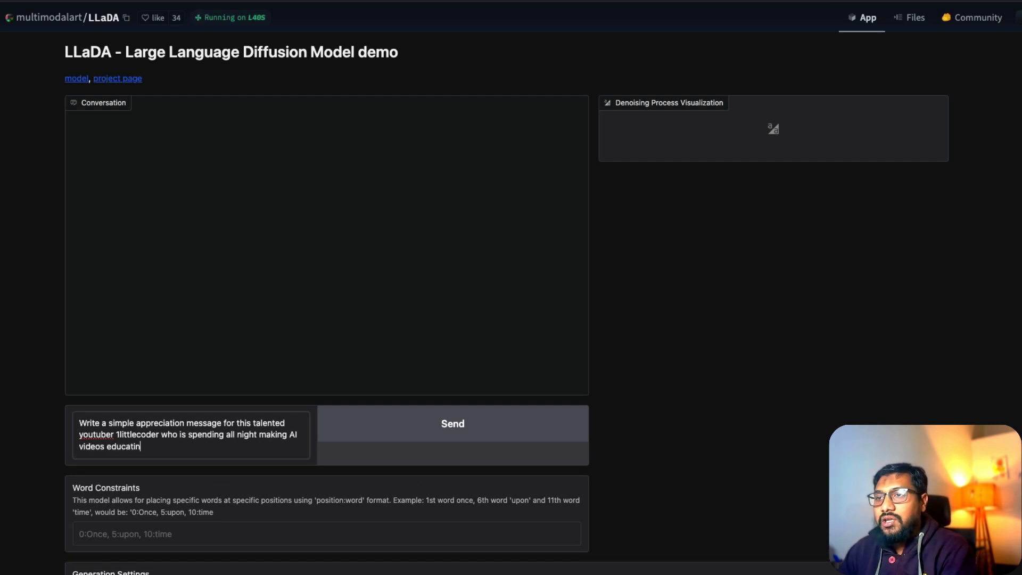
type("g humans so that AI will wipe us off without pain")
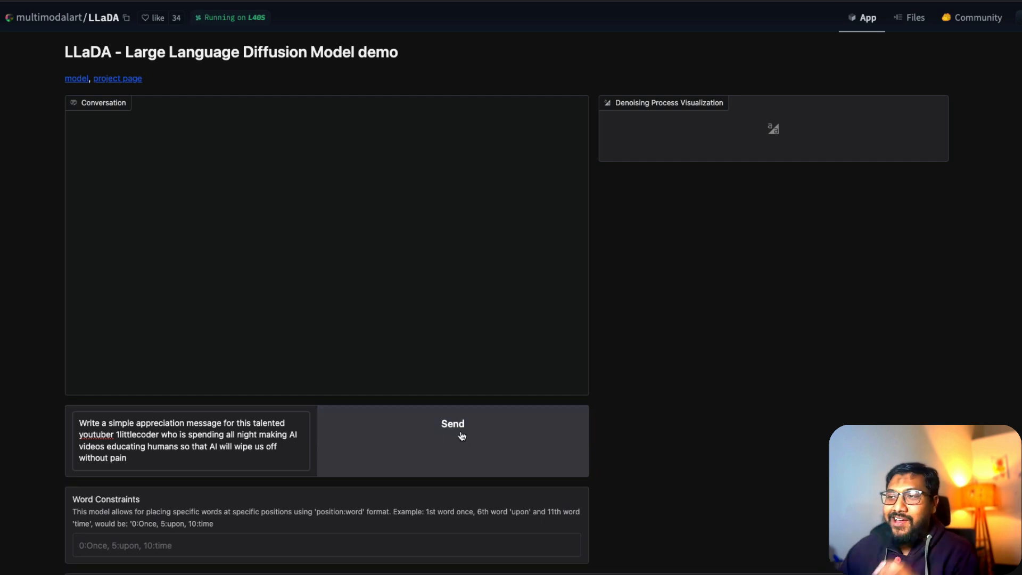
Step: Send the appreciation prompt and review LLaDA's thank-you reply and denoising visualization
left_click(452, 424)
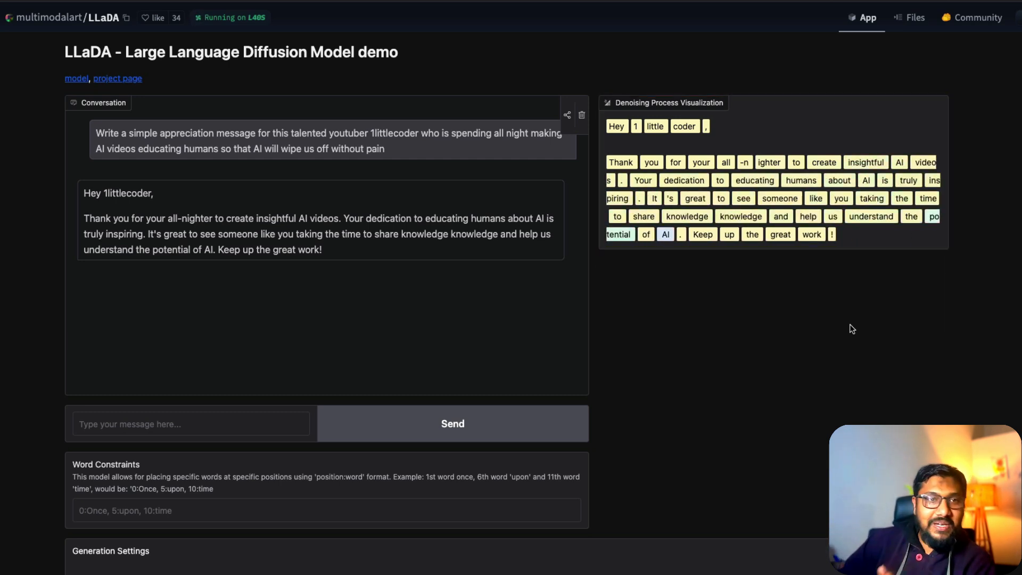
mouse_move(604, 169)
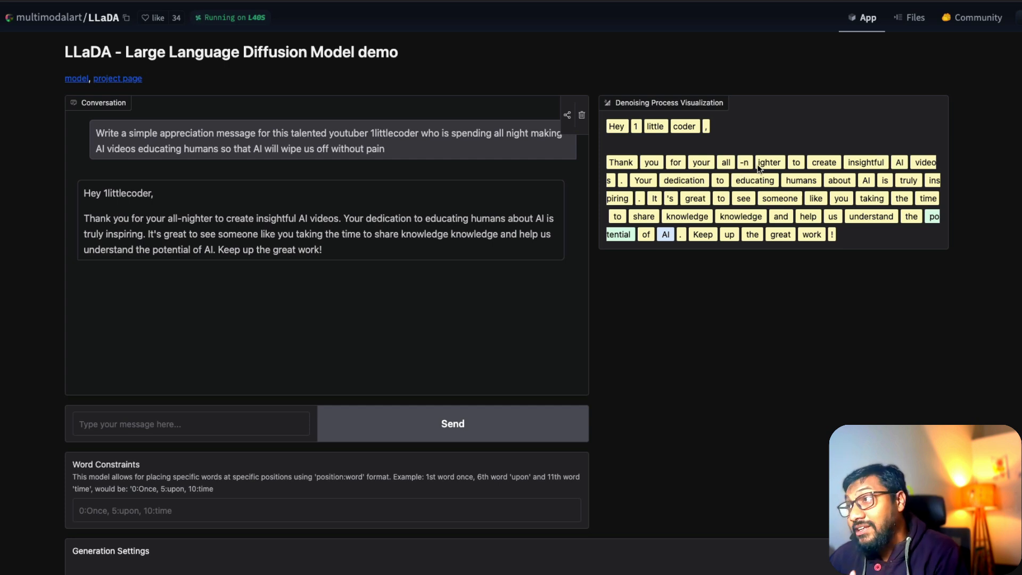
mouse_move(833, 174)
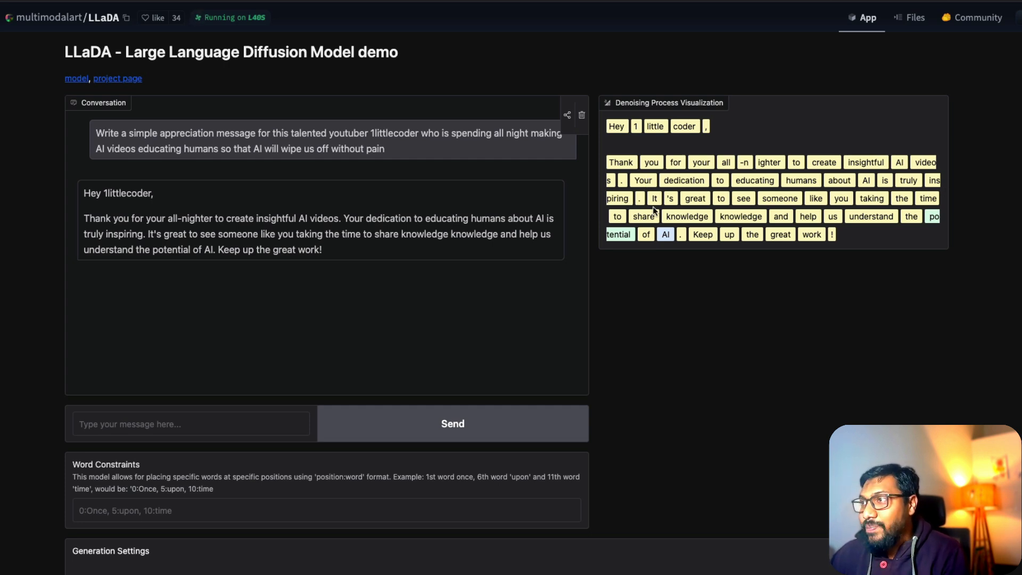
mouse_move(744, 207)
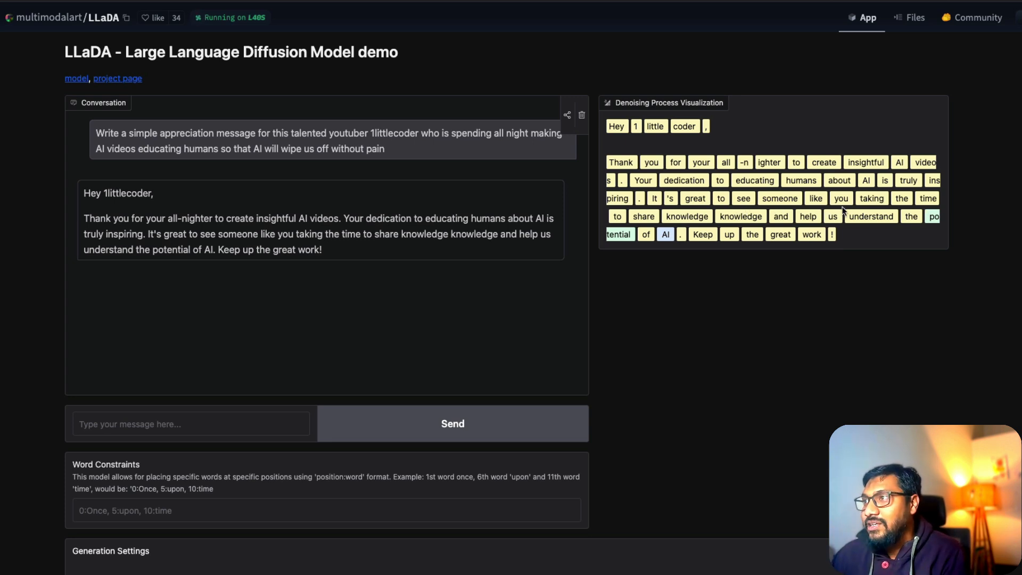
mouse_move(827, 227)
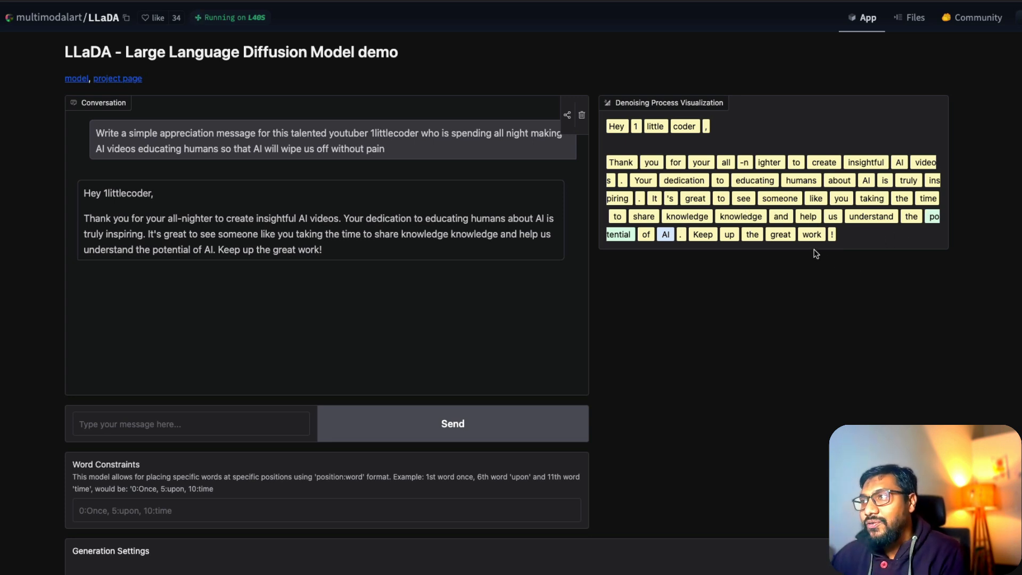
mouse_move(854, 280)
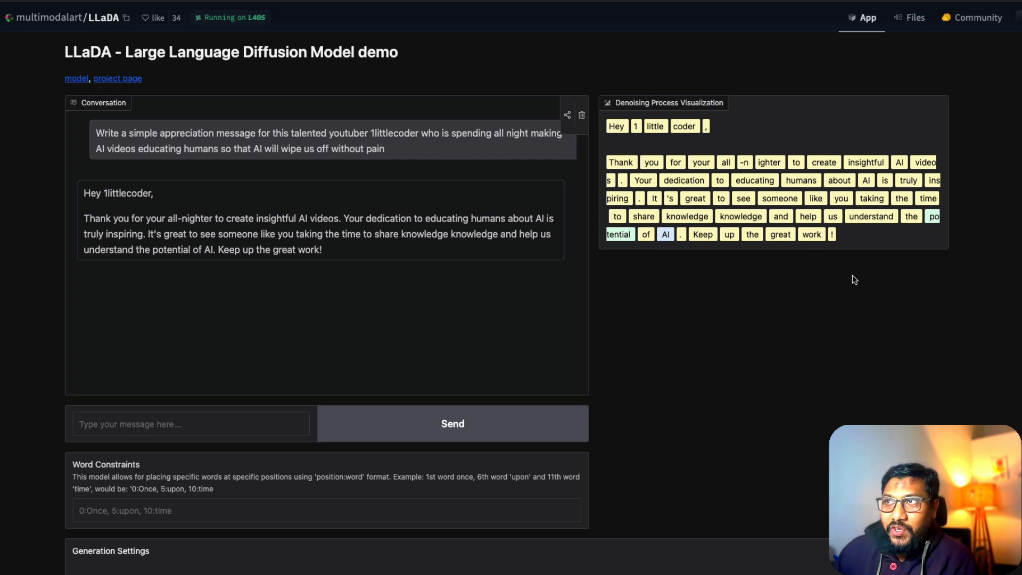